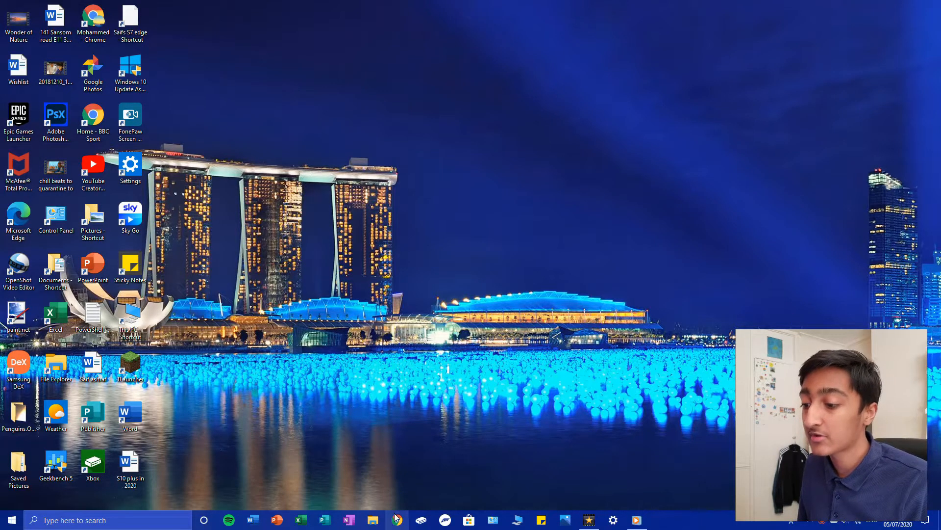
Step: Launch Chrome and search for "matrex screensaver kelly"
{"action": "left_click", "coordinate": [397, 520]}
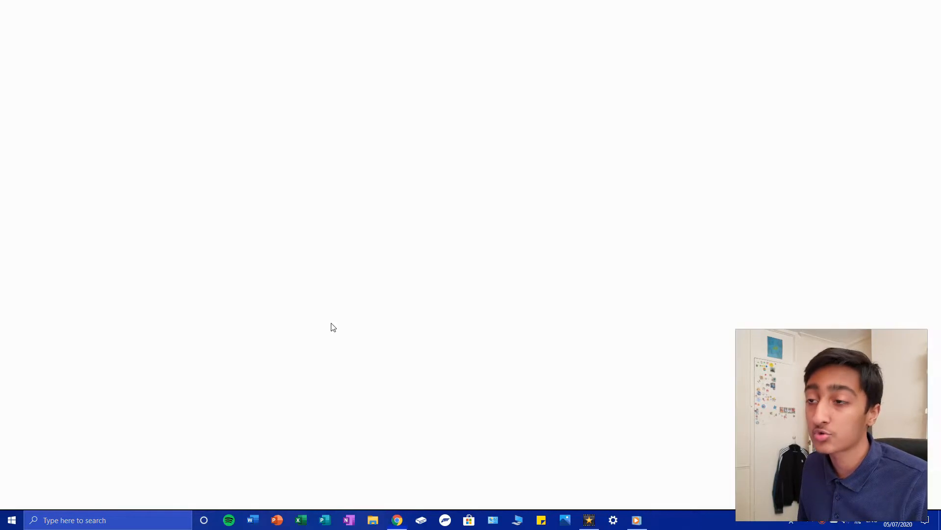
{"action": "left_click", "coordinate": [397, 520]}
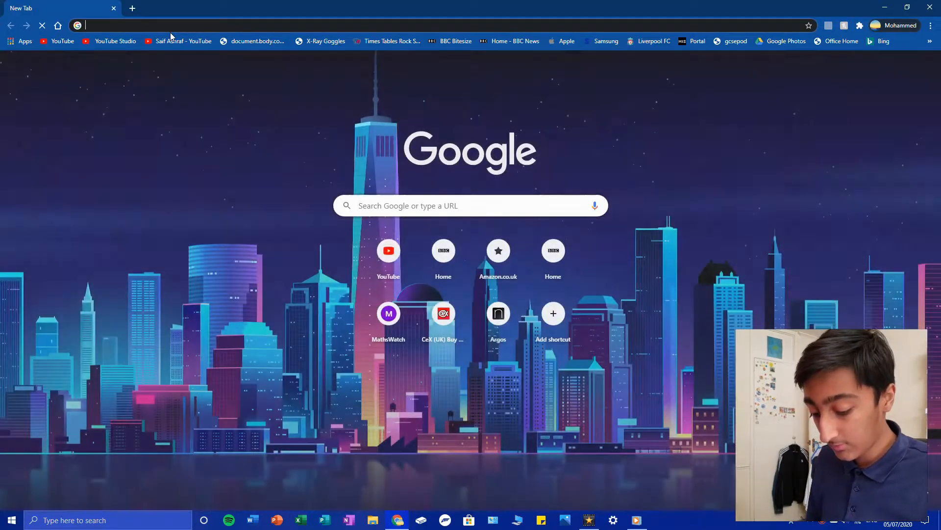
{"action": "type", "text": "matrex screensaver"}
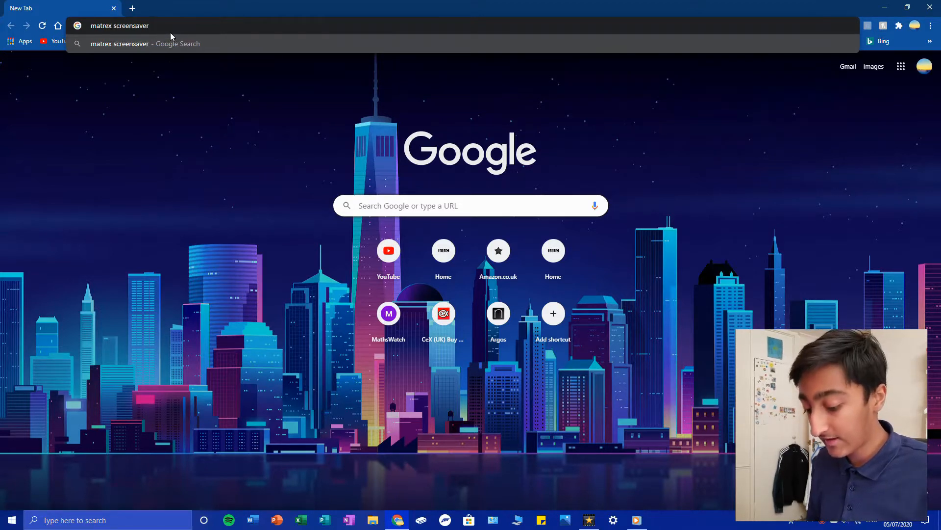
{"action": "type", "text": "kel"}
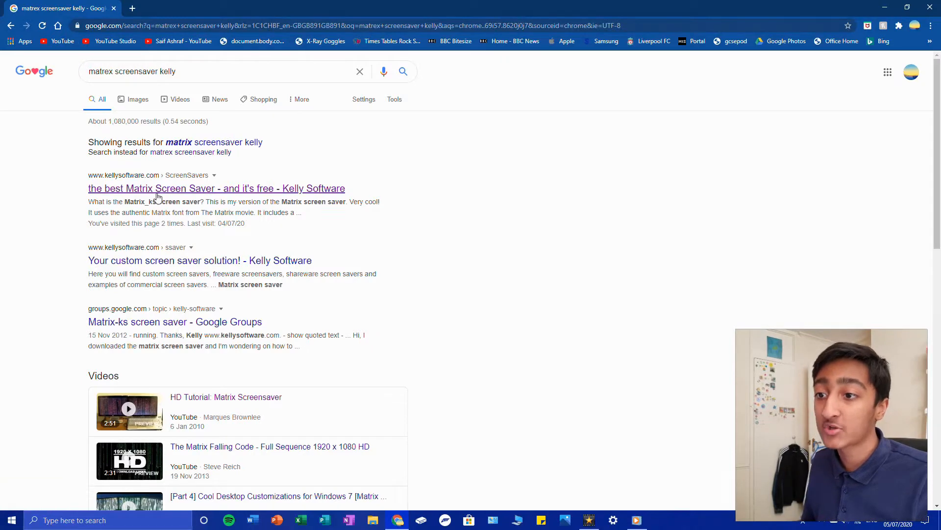
Step: Go to kellysoftware.com's Matrix Screen Saver page and download Matrix_ks_304.exe from the Download section
{"action": "left_click", "coordinate": [216, 189]}
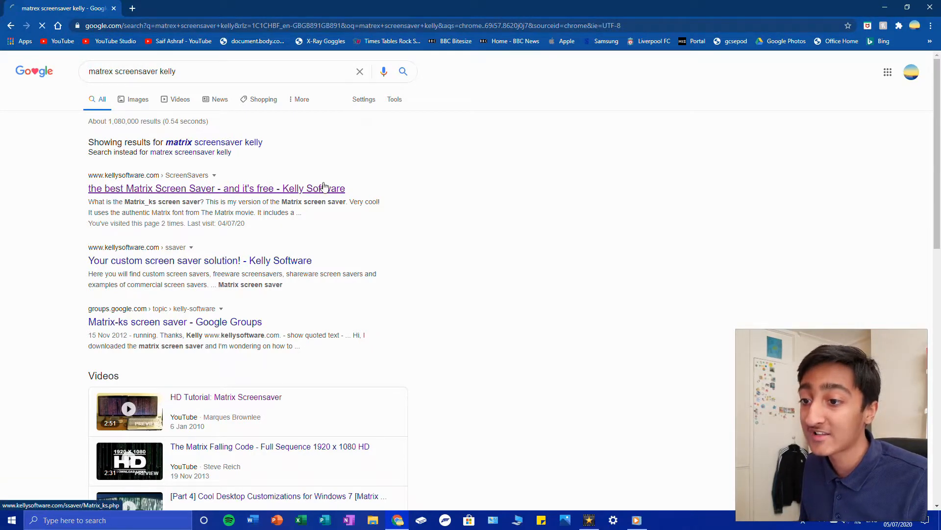
{"action": "left_click", "coordinate": [216, 188]}
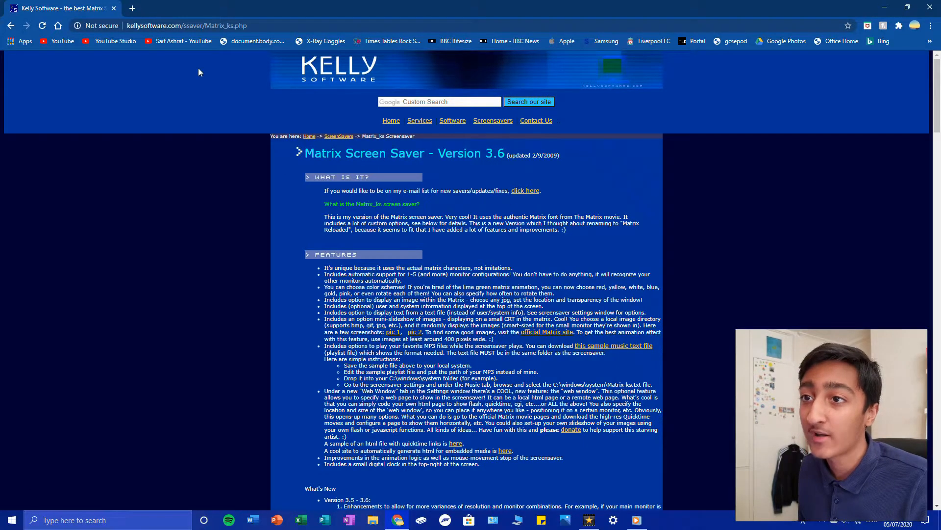
{"action": "scroll", "scroll_direction": "down", "scroll_amount": 3}
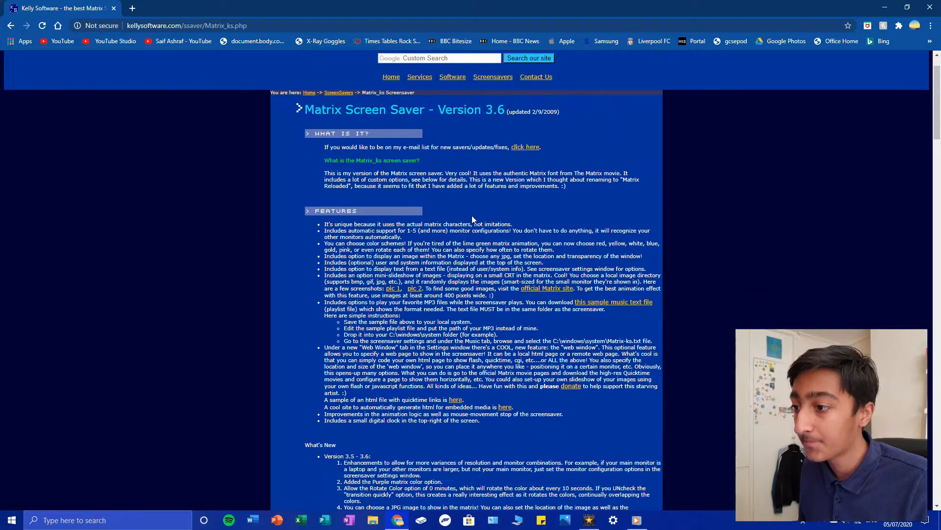
{"action": "scroll", "scroll_direction": "down", "scroll_amount": 3}
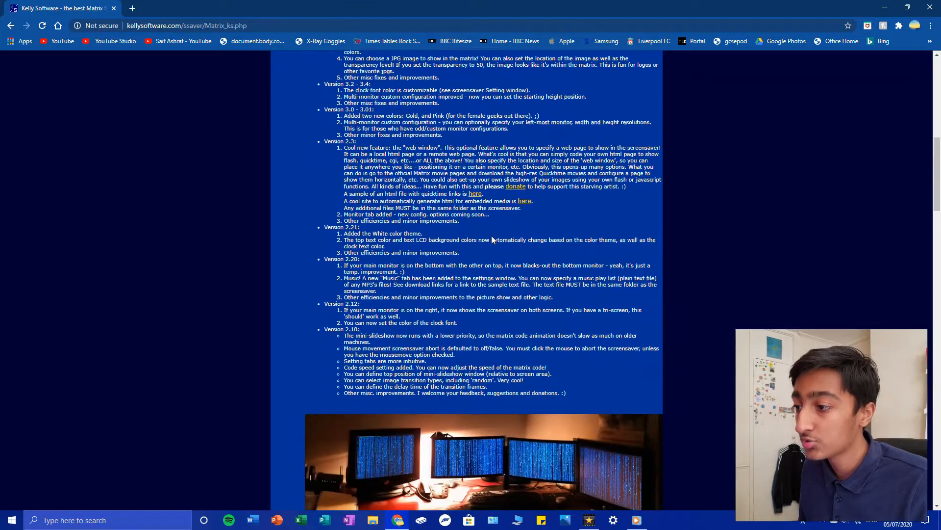
{"action": "scroll", "scroll_direction": "down", "scroll_amount": 3}
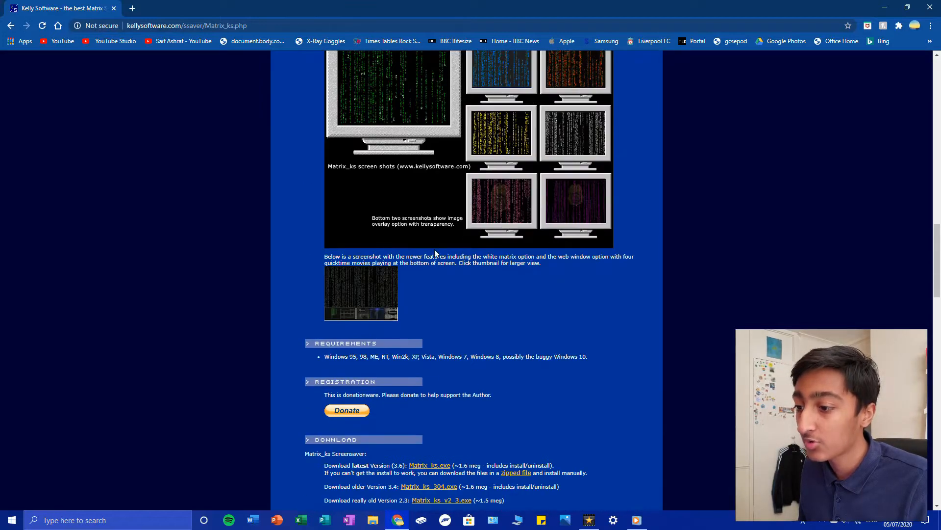
{"action": "scroll", "scroll_direction": "down", "scroll_amount": 3}
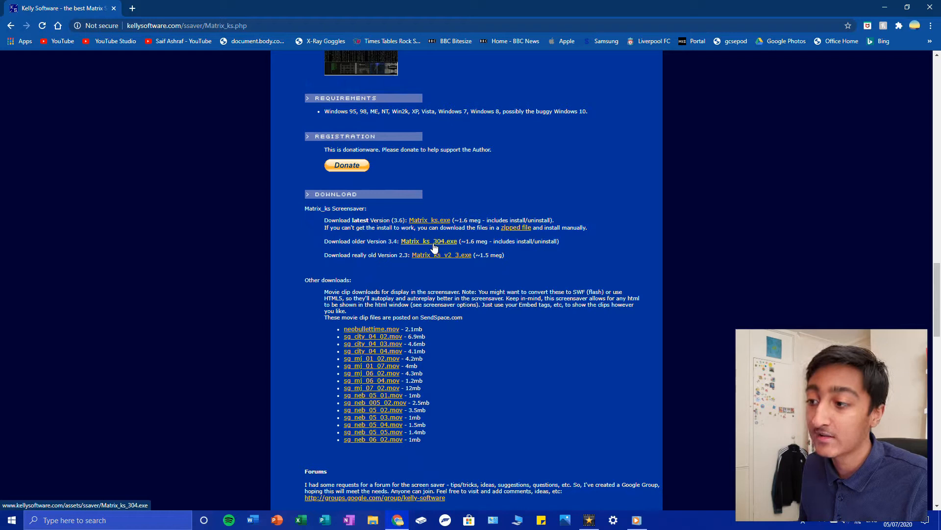
{"action": "left_click", "coordinate": [428, 242]}
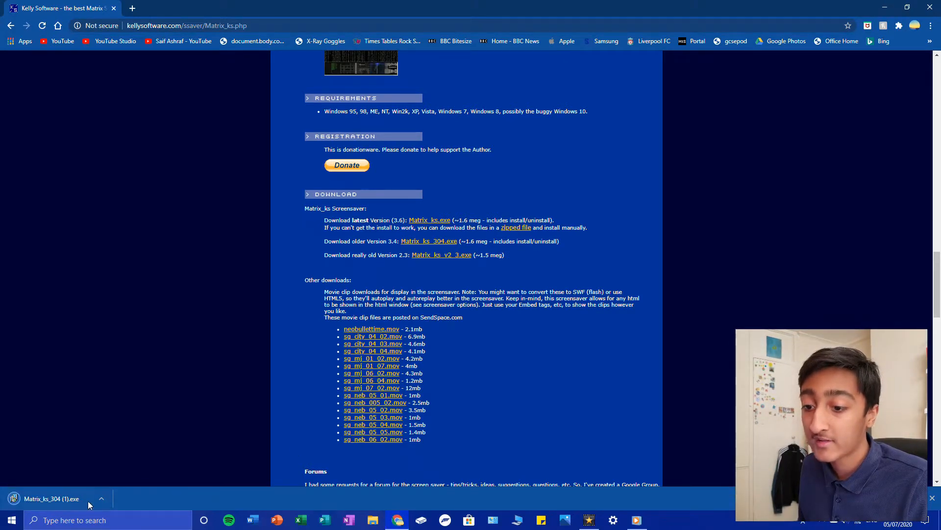
Step: Run Matrix_ks_304.exe from the download bar and approve the User Account Control prompt
{"action": "left_click", "coordinate": [101, 499]}
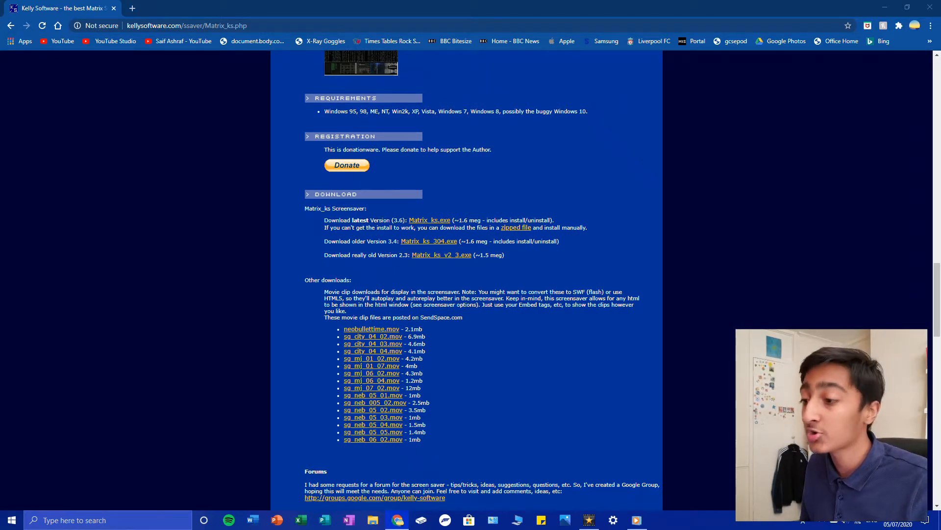
{"action": "left_click", "coordinate": [429, 241]}
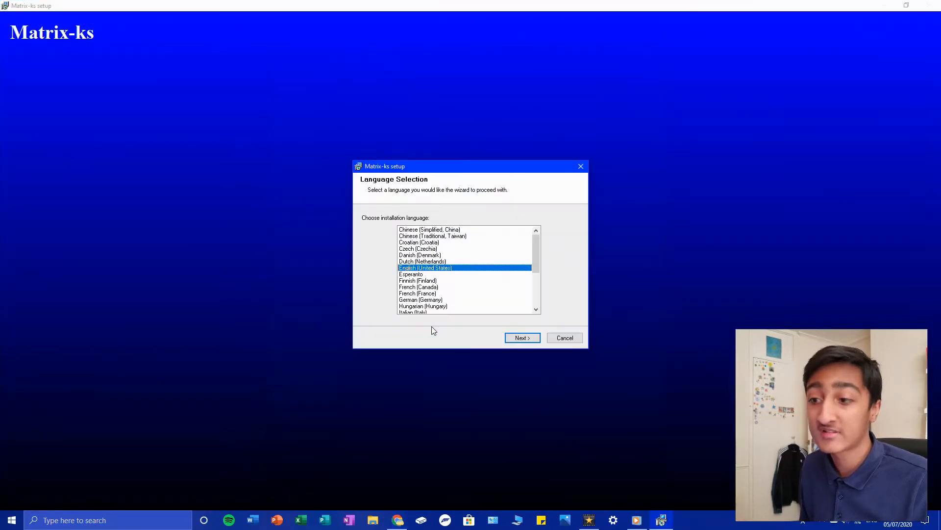
Step: Complete the setup wizard in English, accepting the license and existing folder, then finish
{"action": "left_click", "coordinate": [521, 337]}
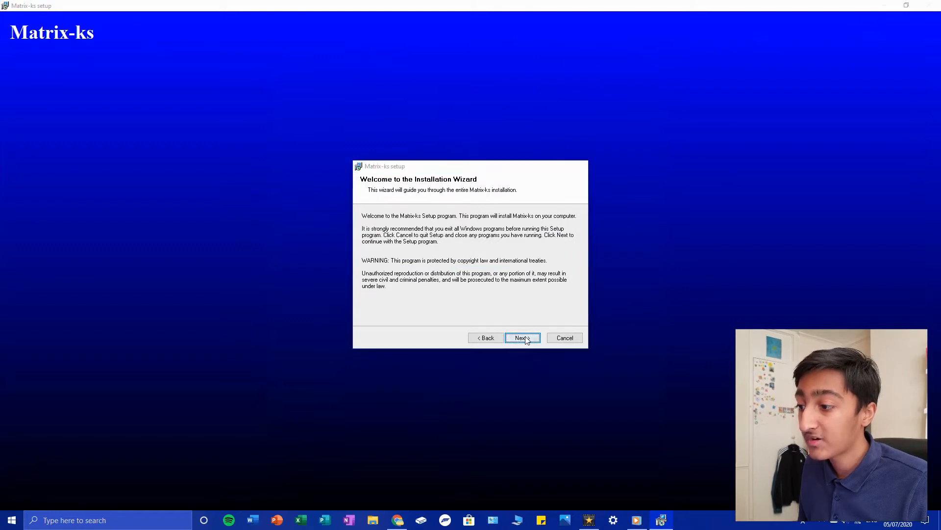
{"action": "left_click", "coordinate": [521, 337]}
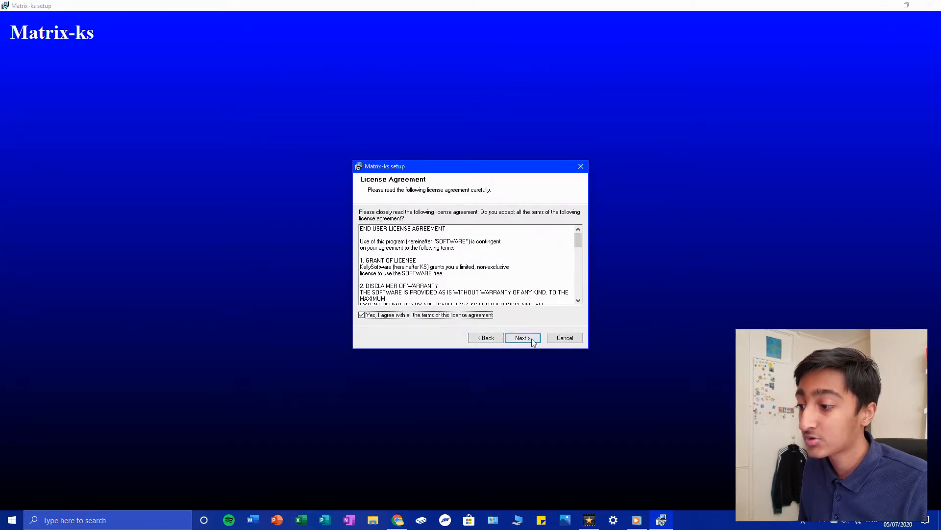
{"action": "left_click", "coordinate": [521, 337]}
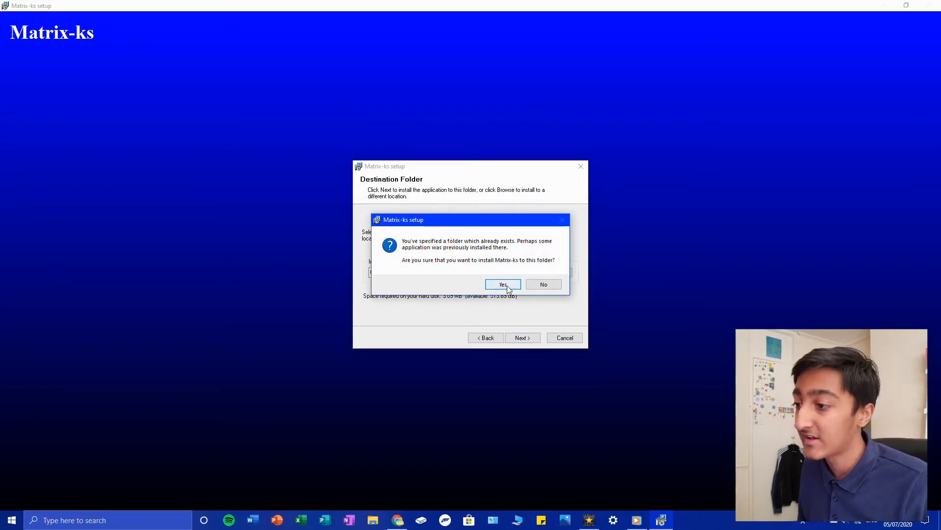
{"action": "left_click", "coordinate": [503, 284]}
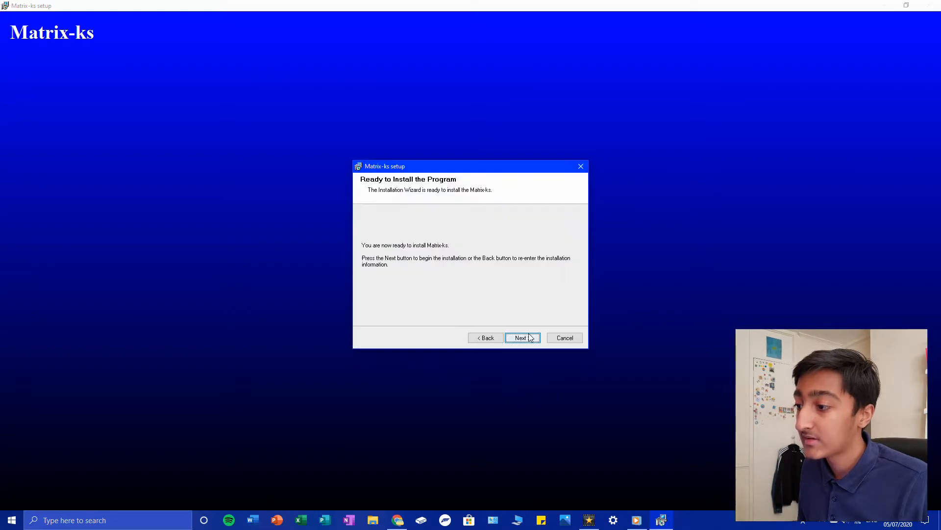
{"action": "left_click", "coordinate": [520, 337]}
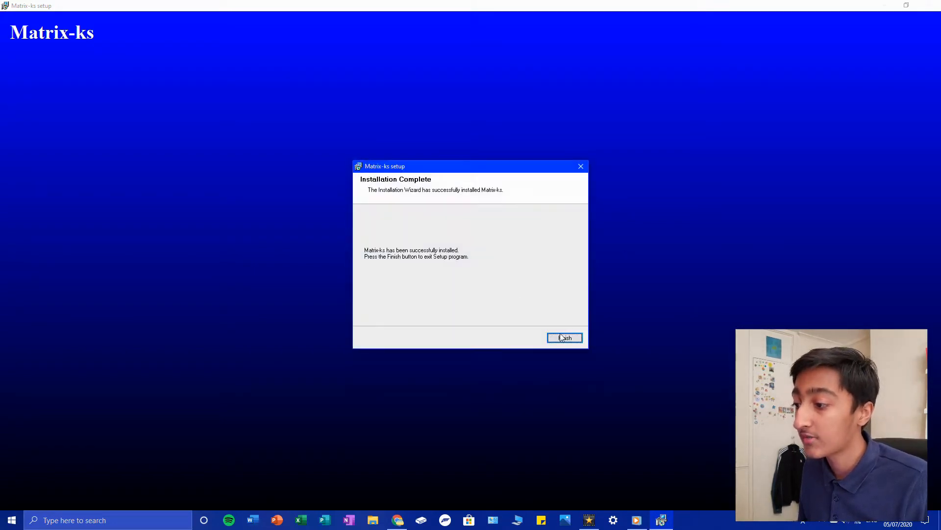
{"action": "left_click", "coordinate": [564, 337]}
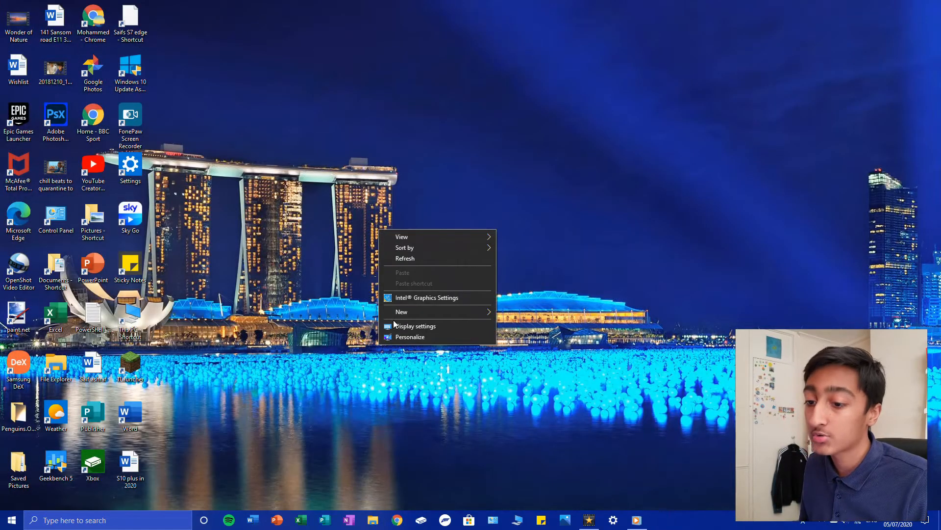
Step: Search Windows for "screen saver" to reach Change screen saver
{"action": "left_click", "coordinate": [11, 520]}
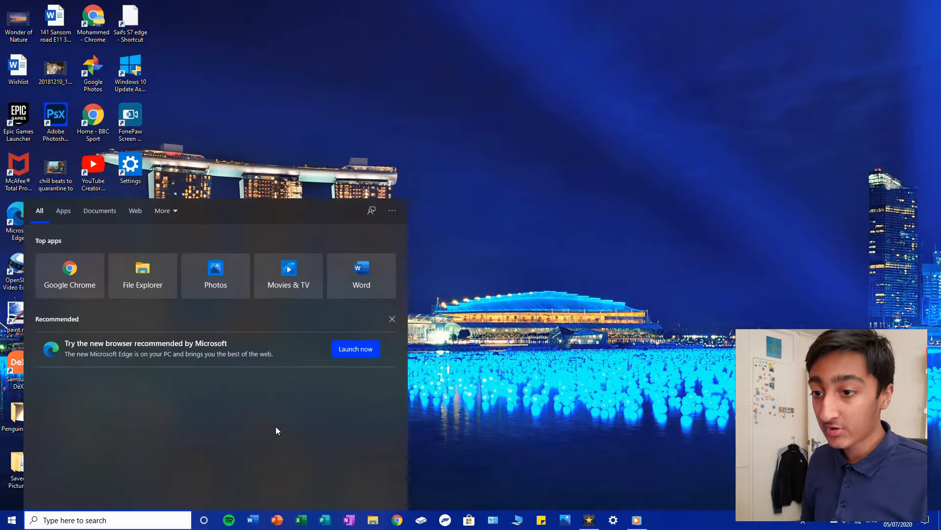
{"action": "type", "text": "scr"}
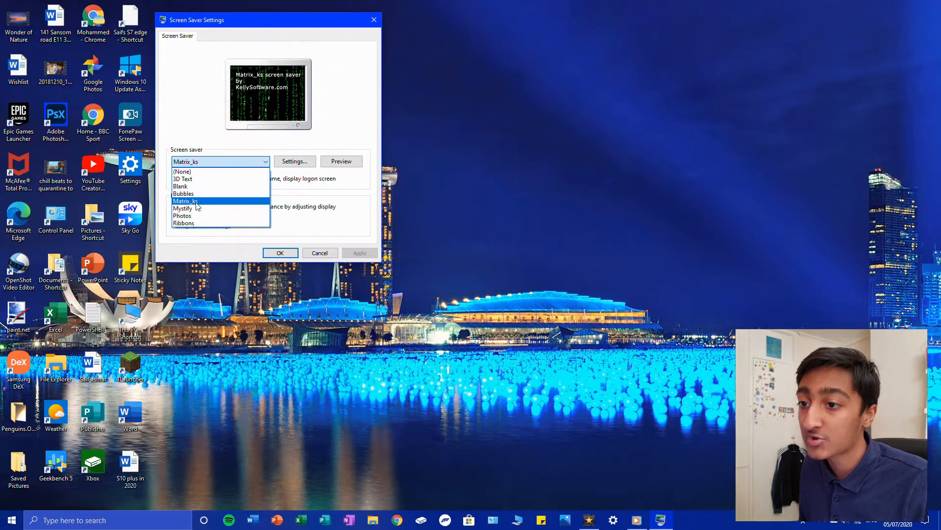
Step: Choose Matrix_ks in the Screen saver dropdown and open its Settings
{"action": "left_click", "coordinate": [200, 200]}
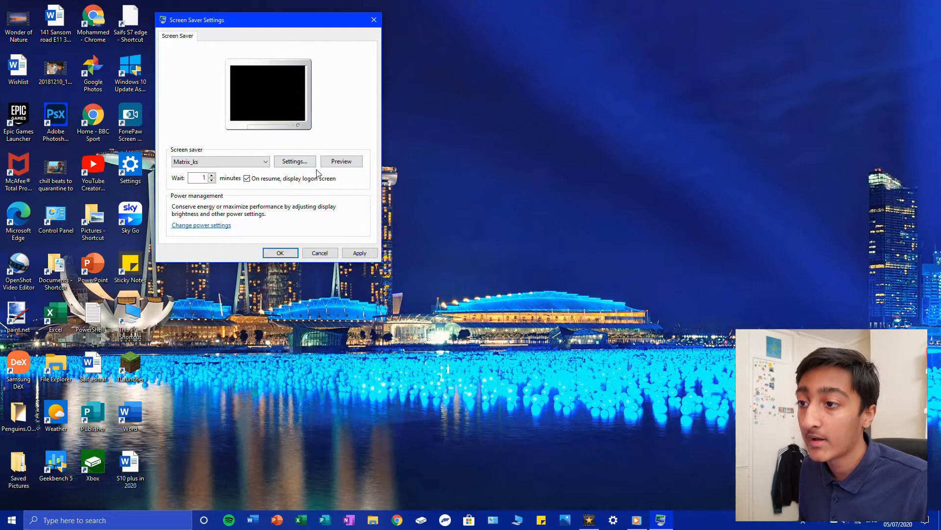
{"action": "left_click", "coordinate": [293, 161]}
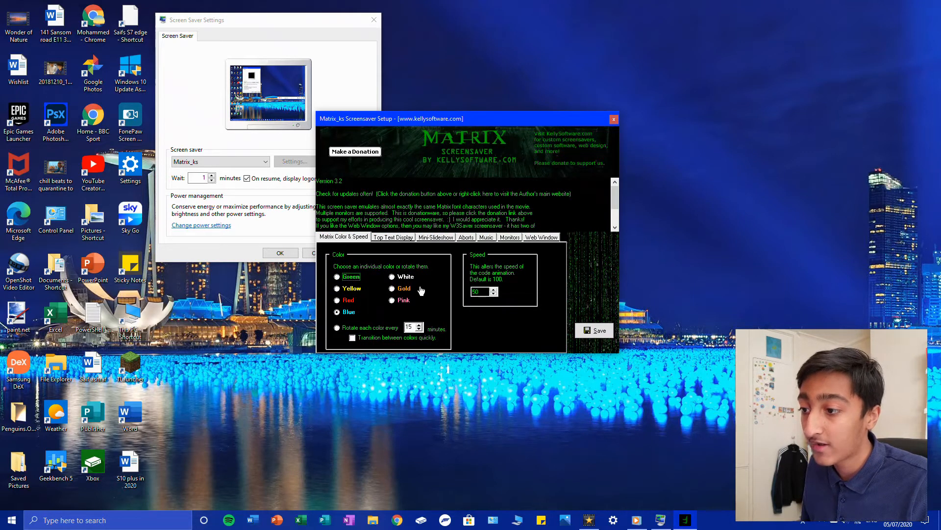
{"action": "mouse_move", "coordinate": [393, 329]}
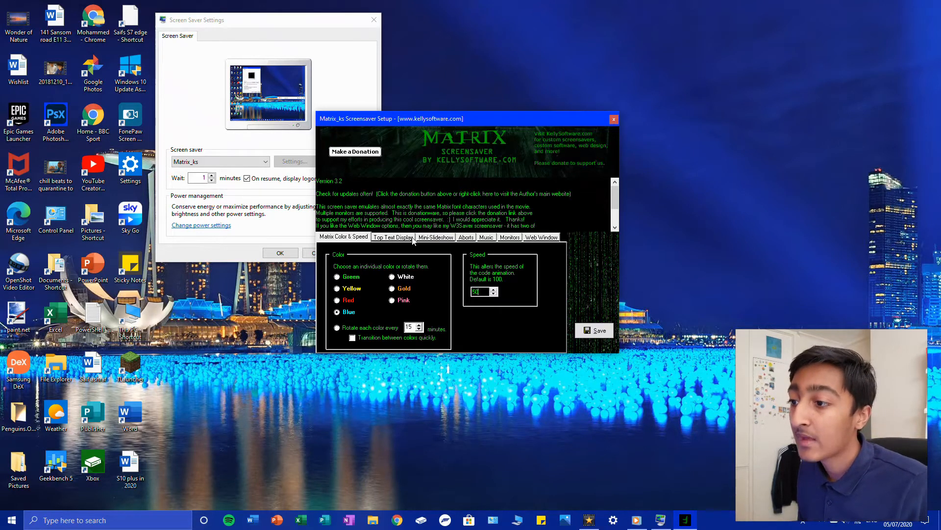
Step: Review the Top Text Display options, then move to the MiniSlideshow options
{"action": "left_click", "coordinate": [394, 237]}
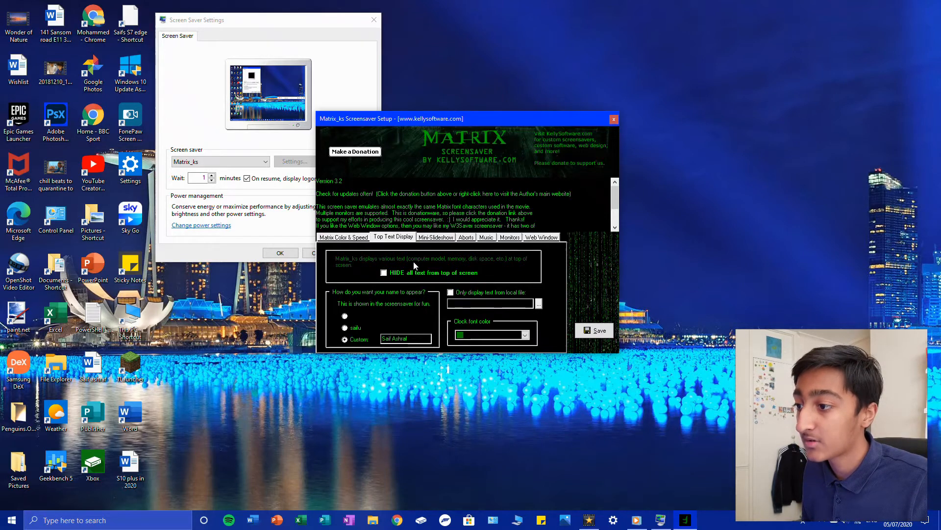
{"action": "mouse_move", "coordinate": [502, 266]}
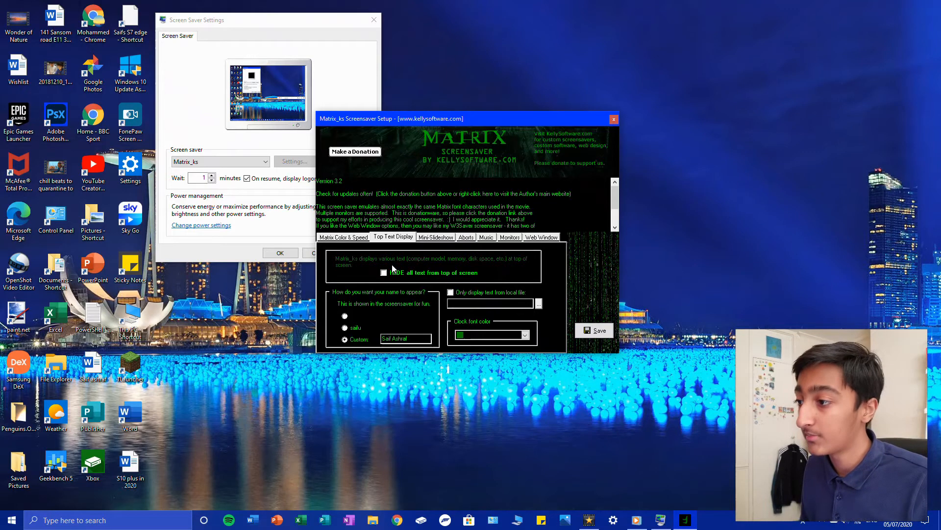
{"action": "left_click", "coordinate": [436, 236]}
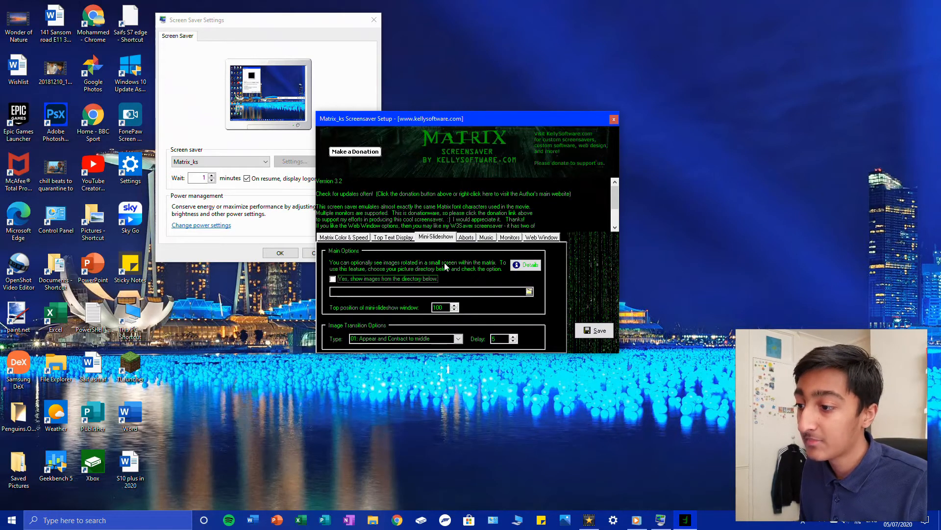
{"action": "mouse_move", "coordinate": [513, 290]}
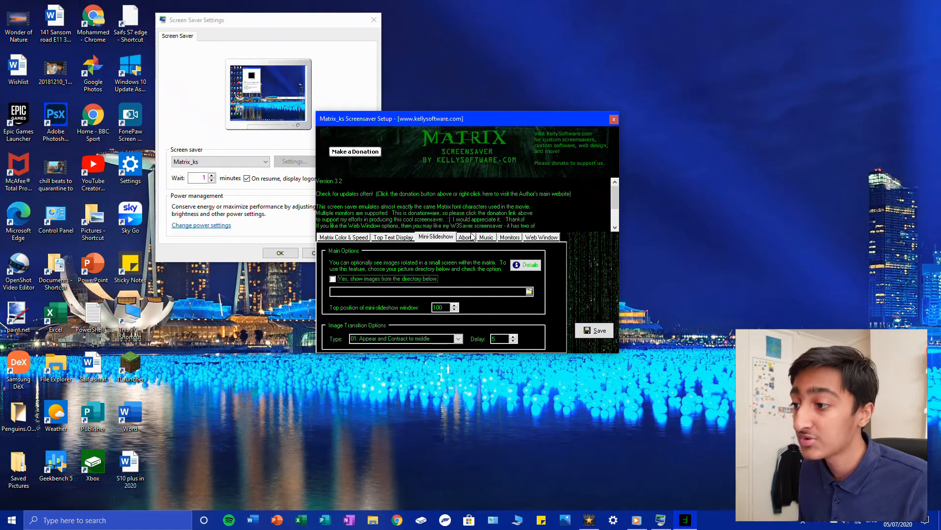
Step: Review the Music options, then move to the Monitors configuration options
{"action": "left_click", "coordinate": [486, 236]}
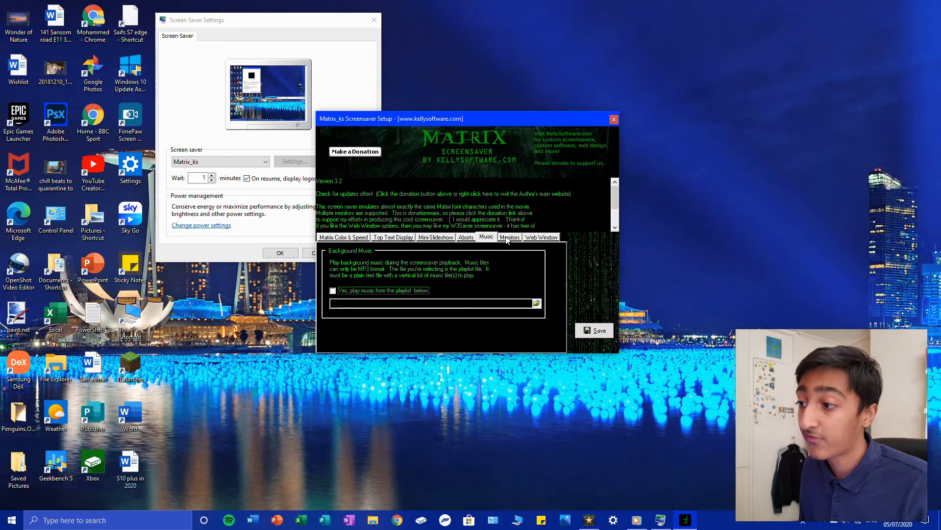
{"action": "left_click", "coordinate": [510, 237]}
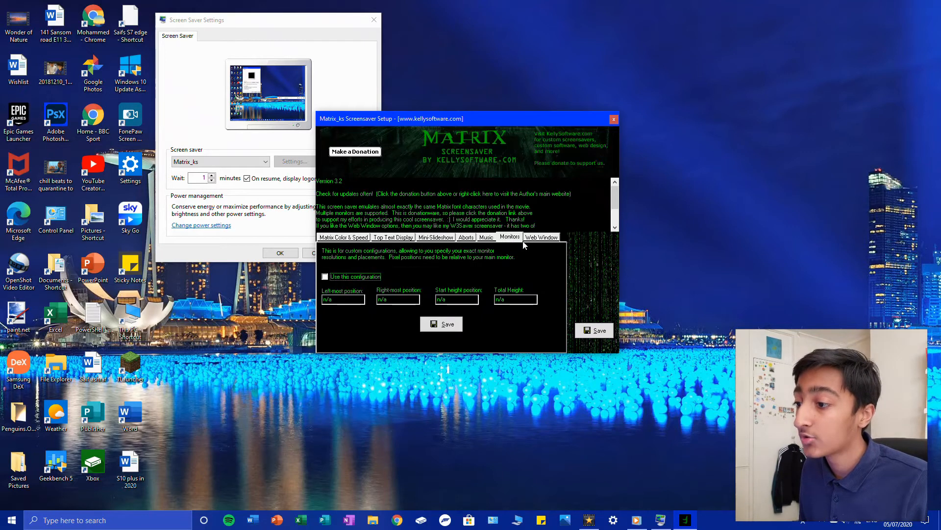